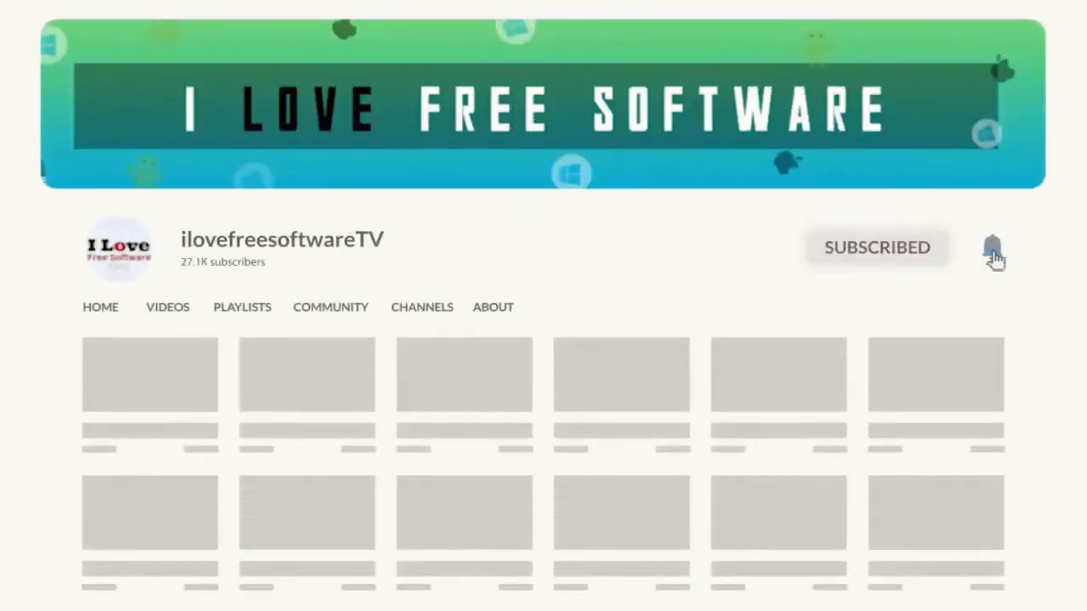
- Scroll down the WatermarkRemover.io home page and go to Upload Image
click(812, 10)
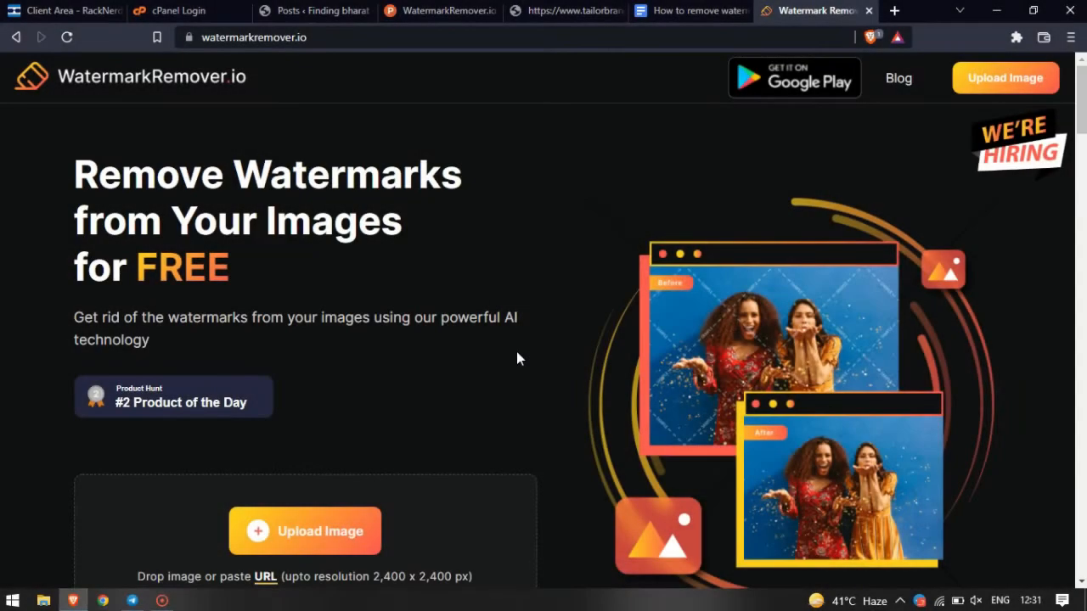
mouse_move(102, 309)
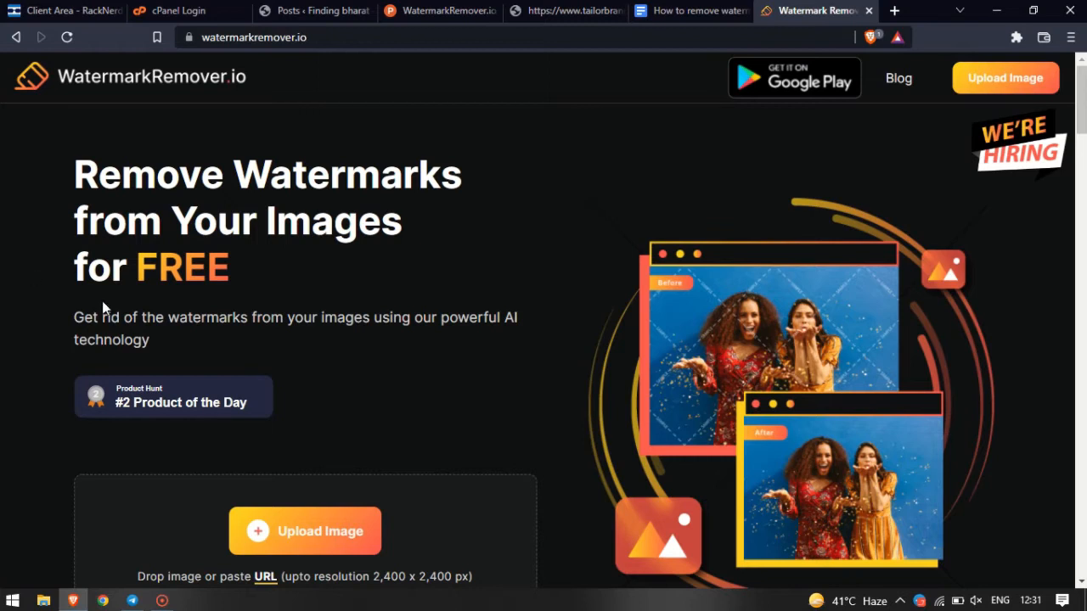
scroll(down, 3)
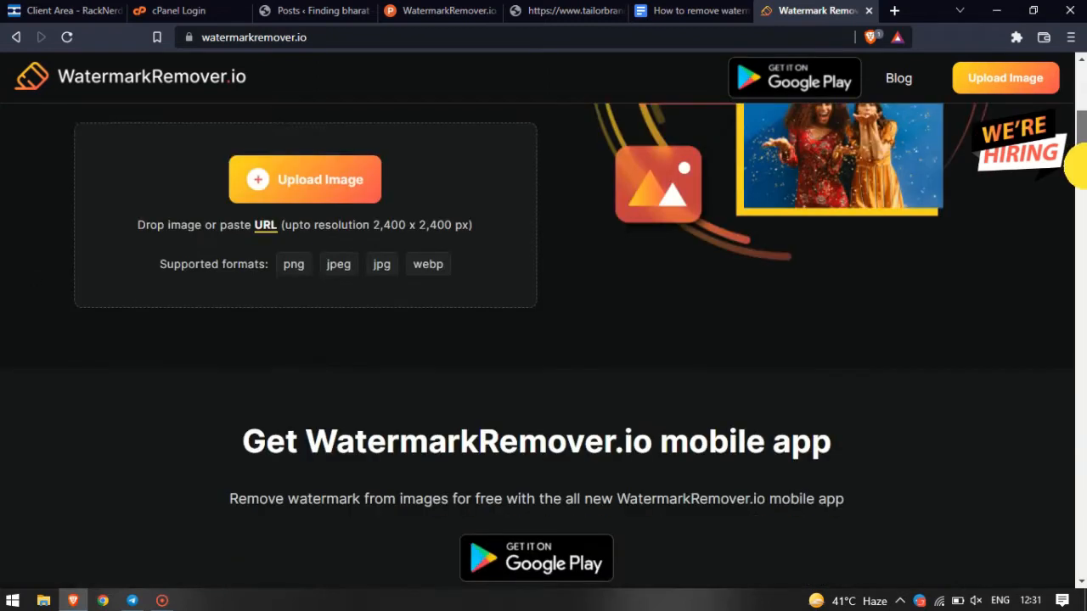
scroll(down, 3)
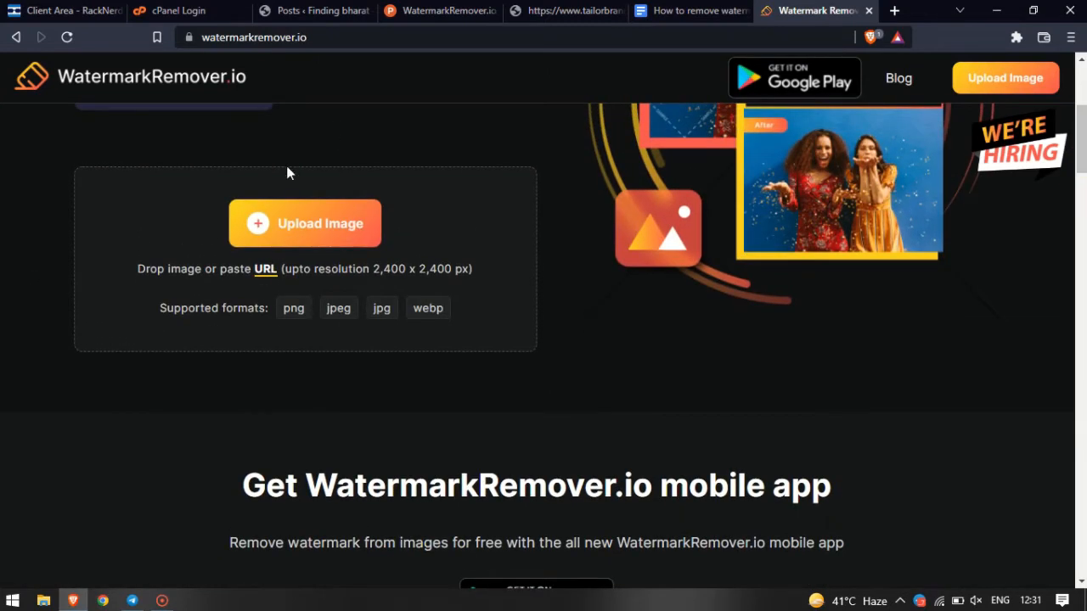
click(302, 224)
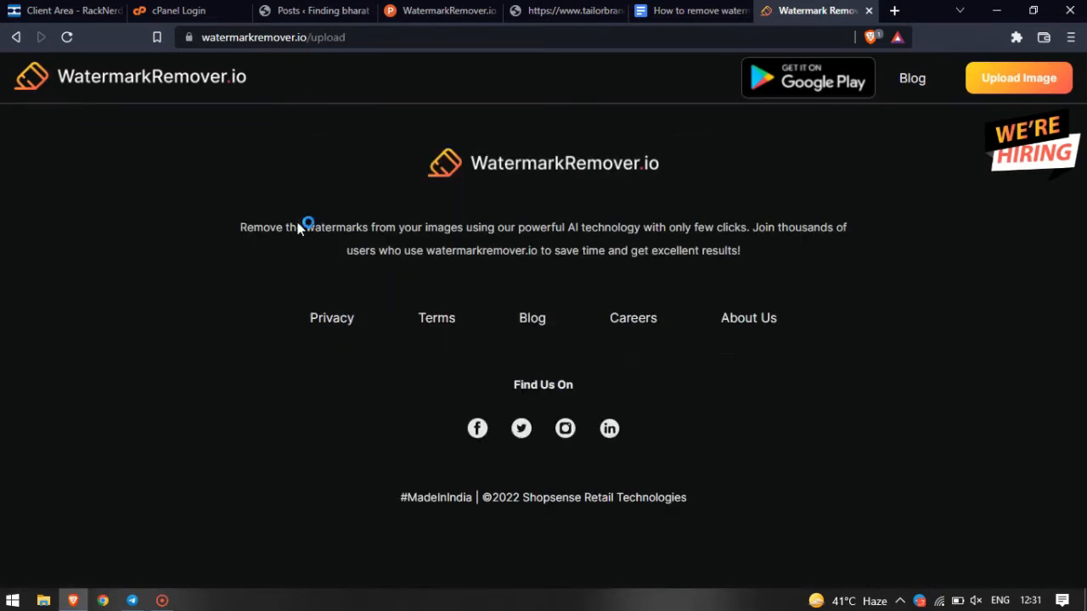
- Upload the balloon-over-lake photo from the Downloads folder for watermark removal
click(1019, 78)
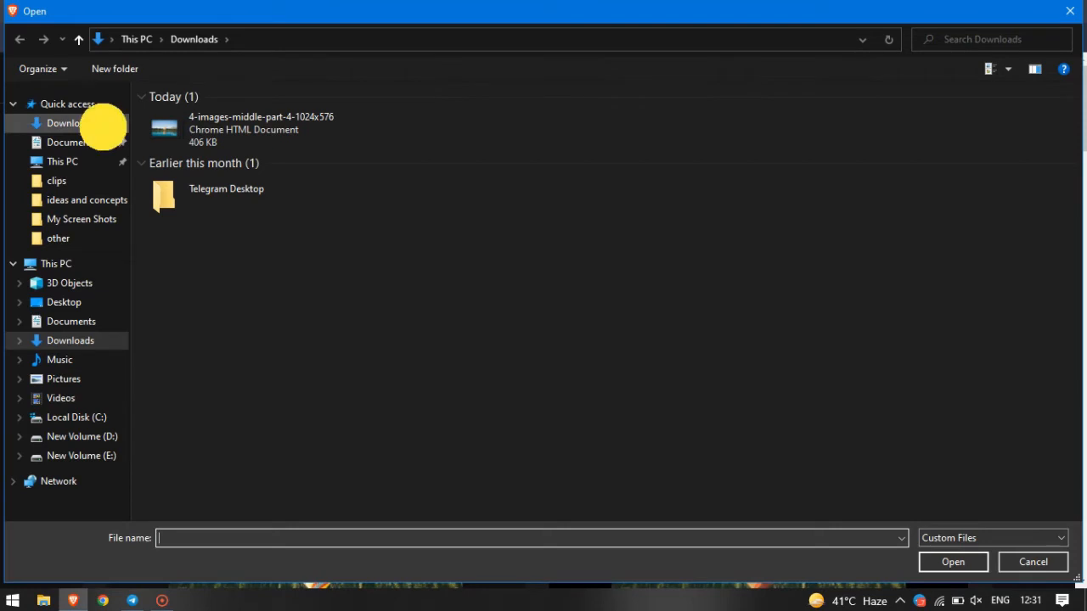
click(244, 129)
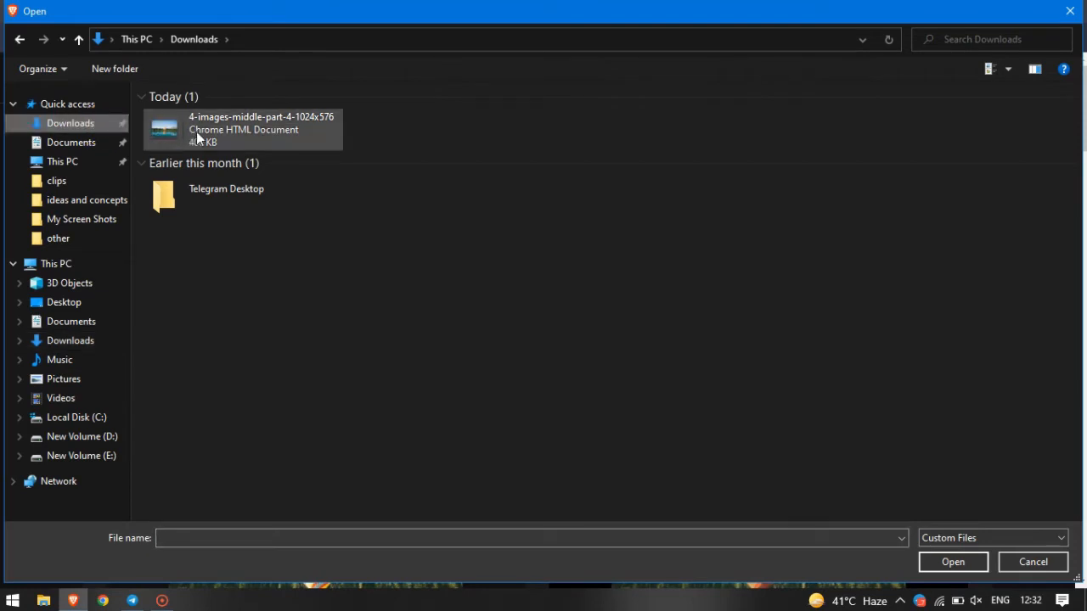
click(241, 129)
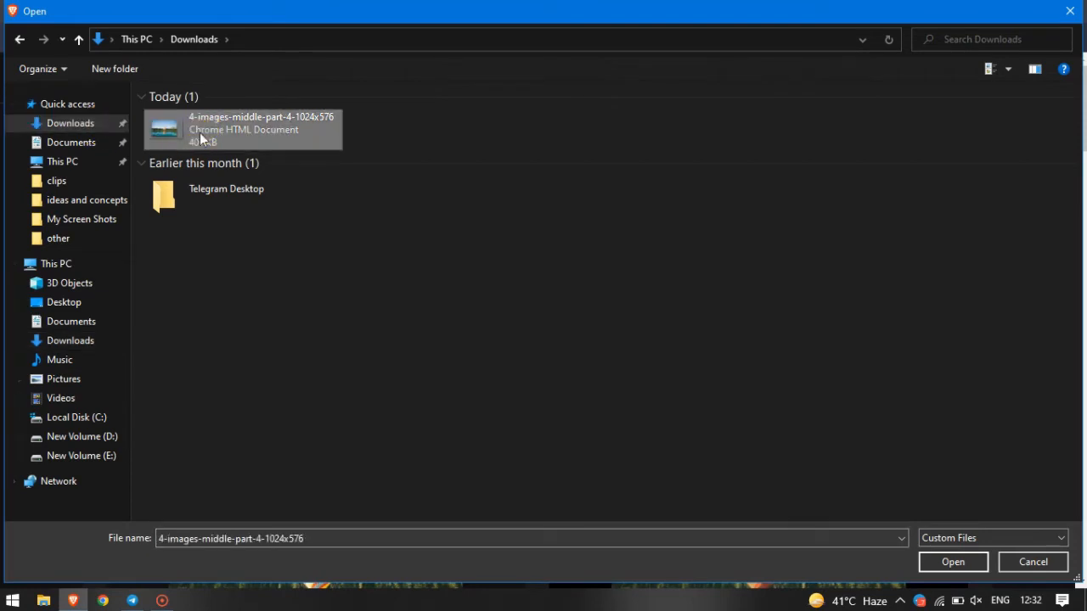
click(952, 561)
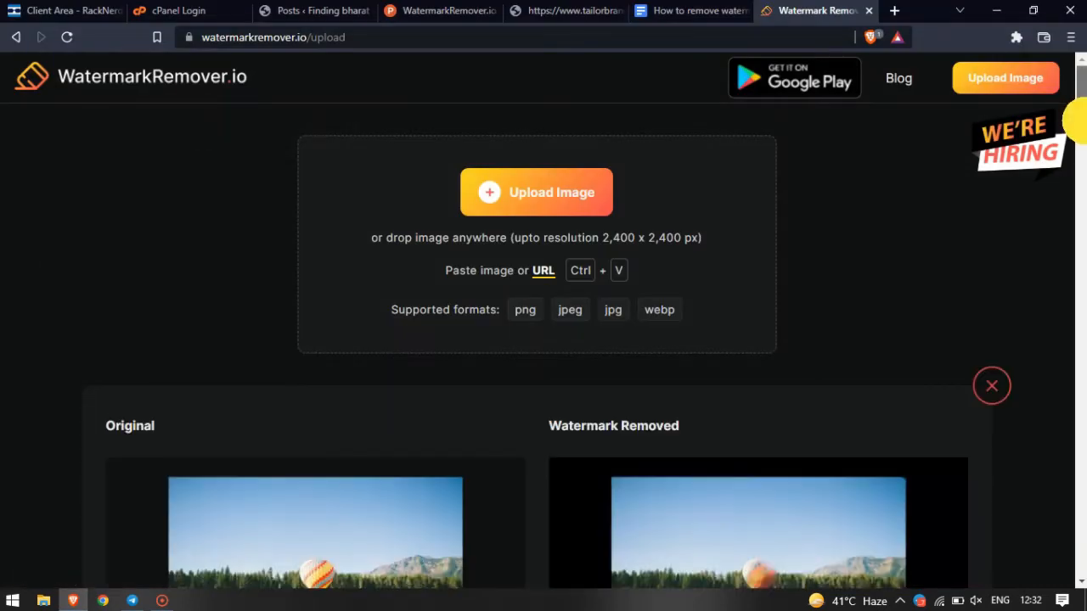
- Download the watermark-free balloon photo and save it as a JPEG
scroll(down, 3)
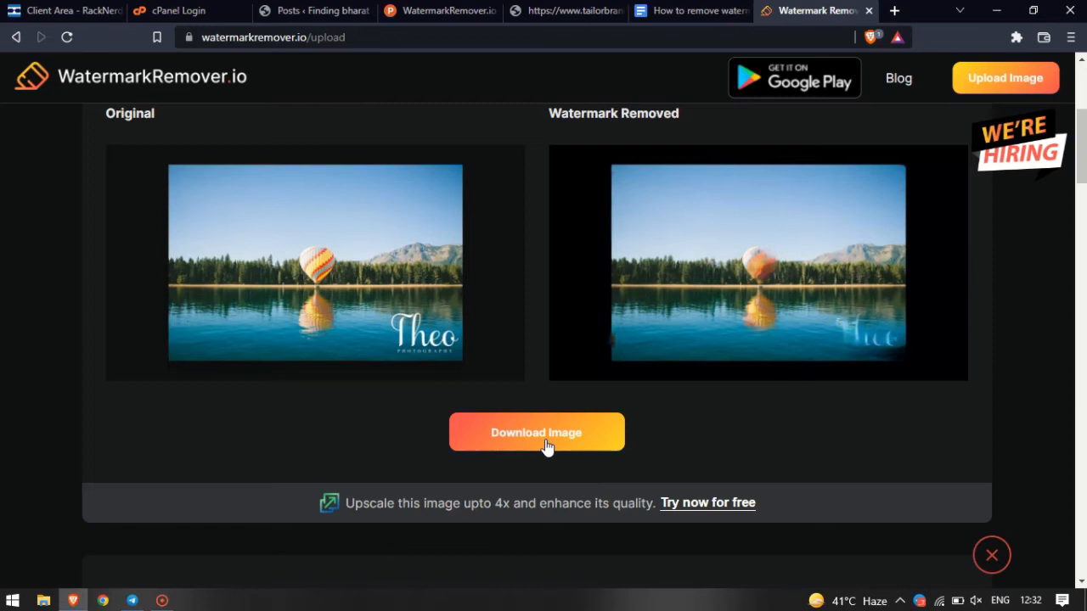
click(536, 433)
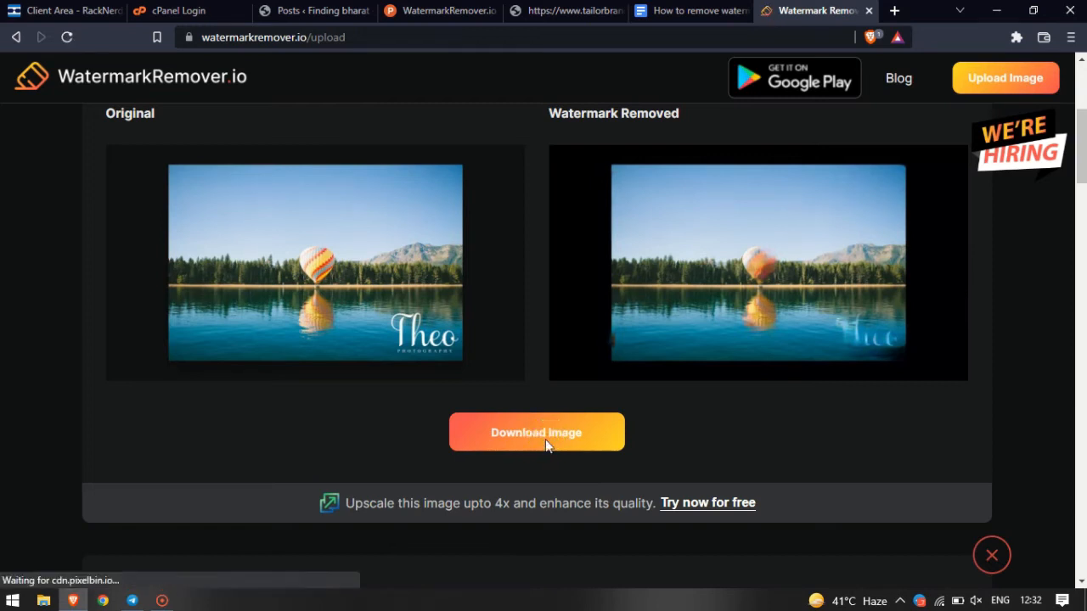
click(536, 433)
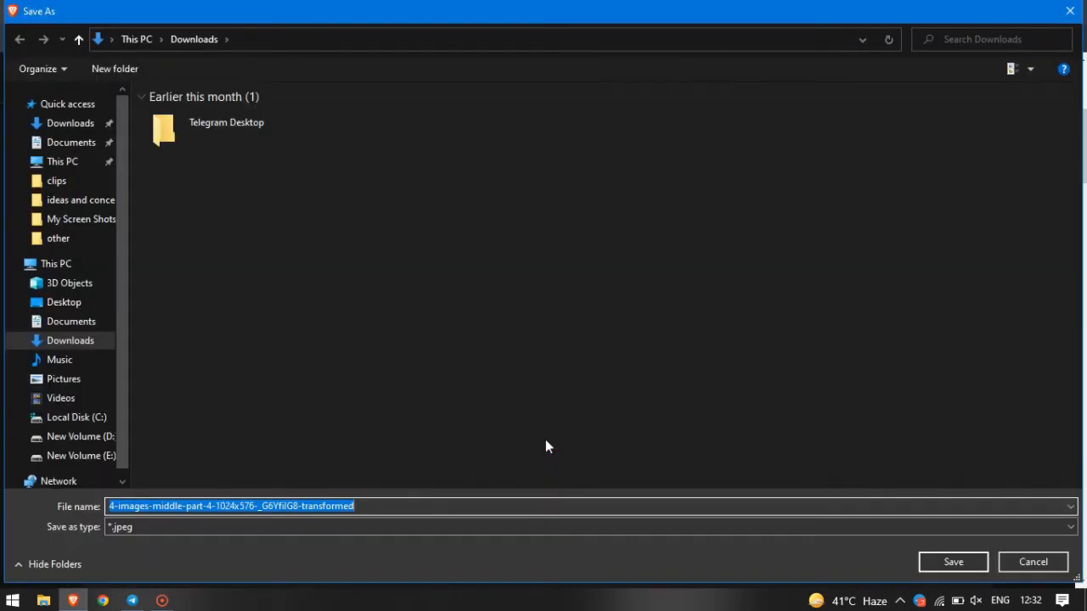
click(952, 560)
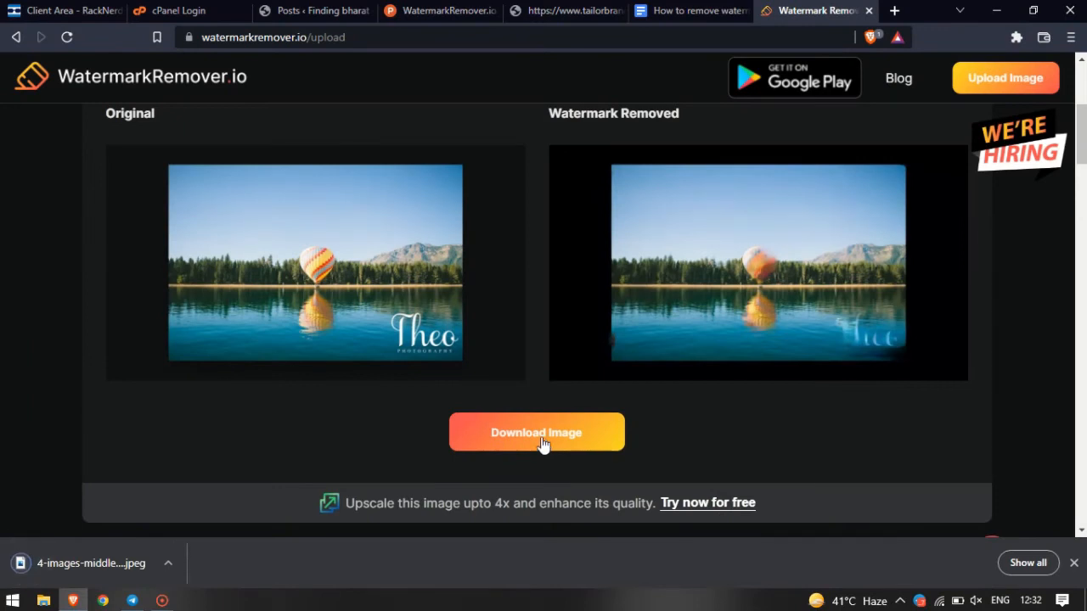